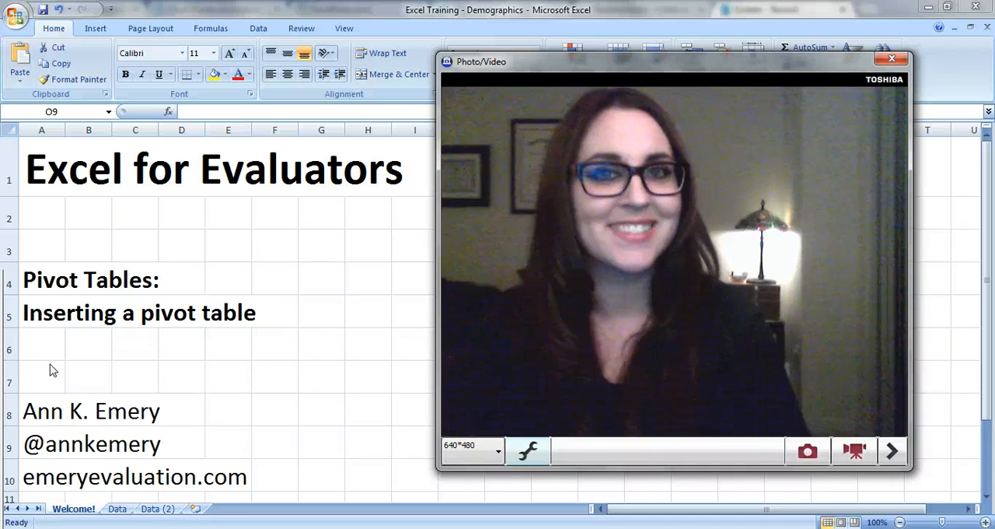
# Switch to the Data sheet showing the ID, gender, age, ethnicity, race and county records.
pyautogui.click(887, 58)
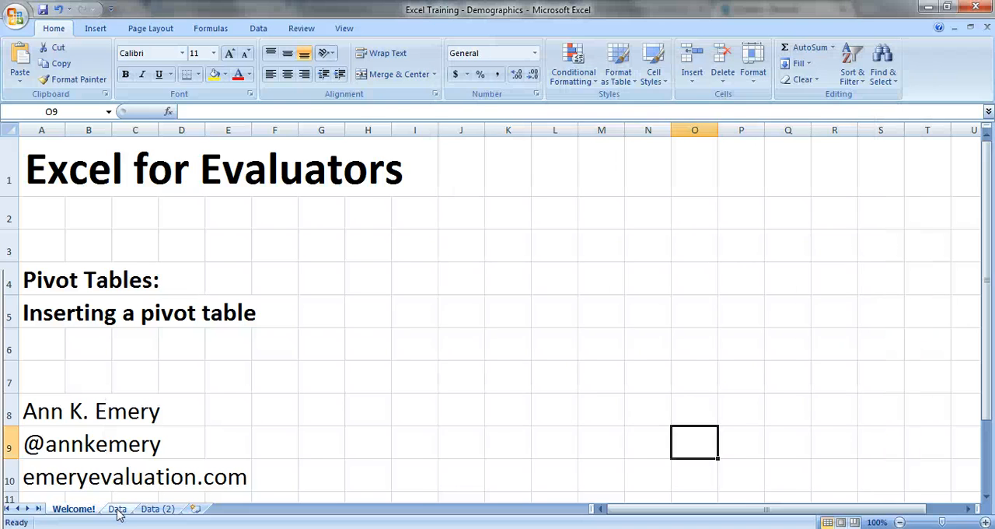
pyautogui.click(116, 509)
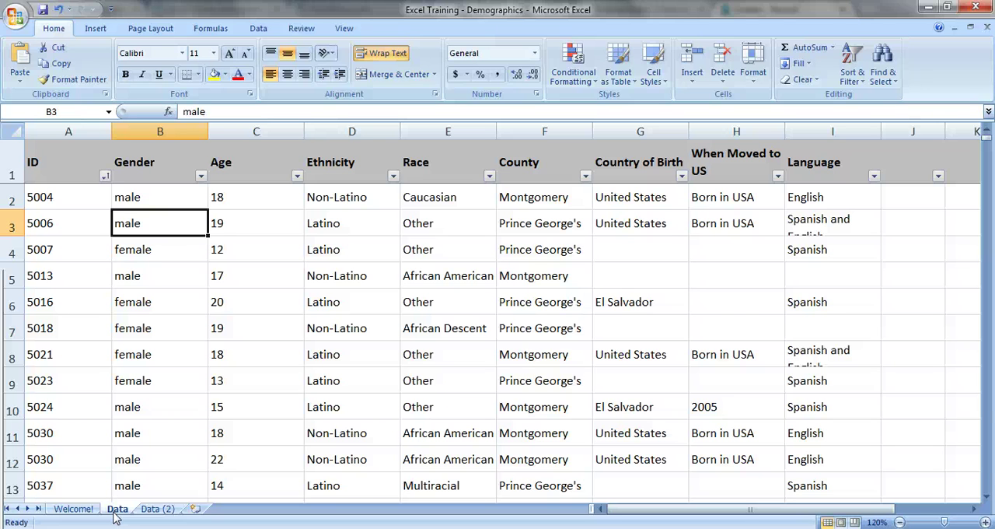
pyautogui.moveTo(288, 450)
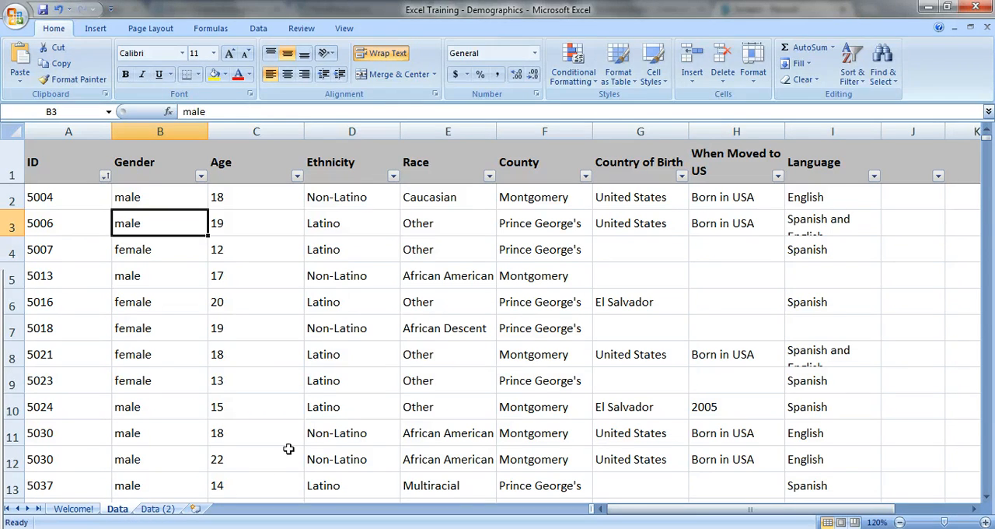
pyautogui.moveTo(390, 341)
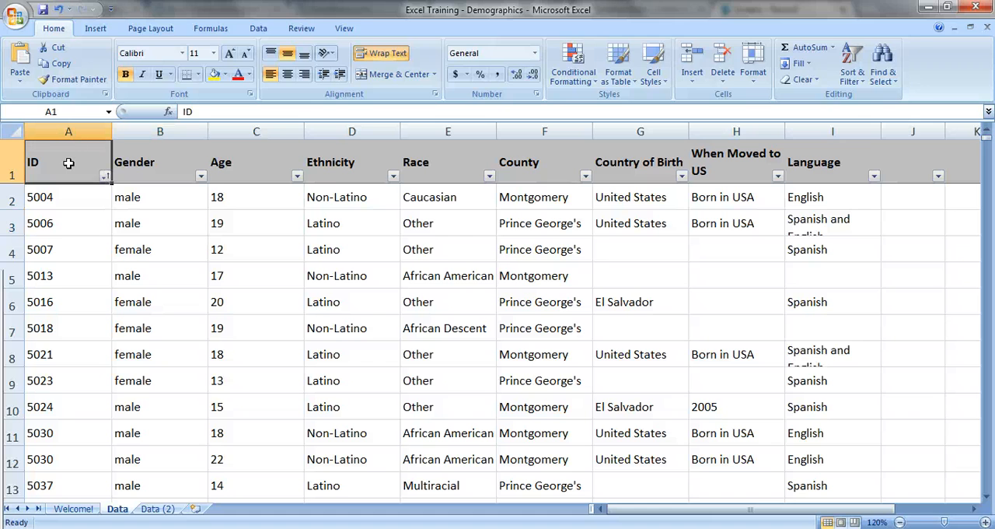
pyautogui.moveTo(80, 169)
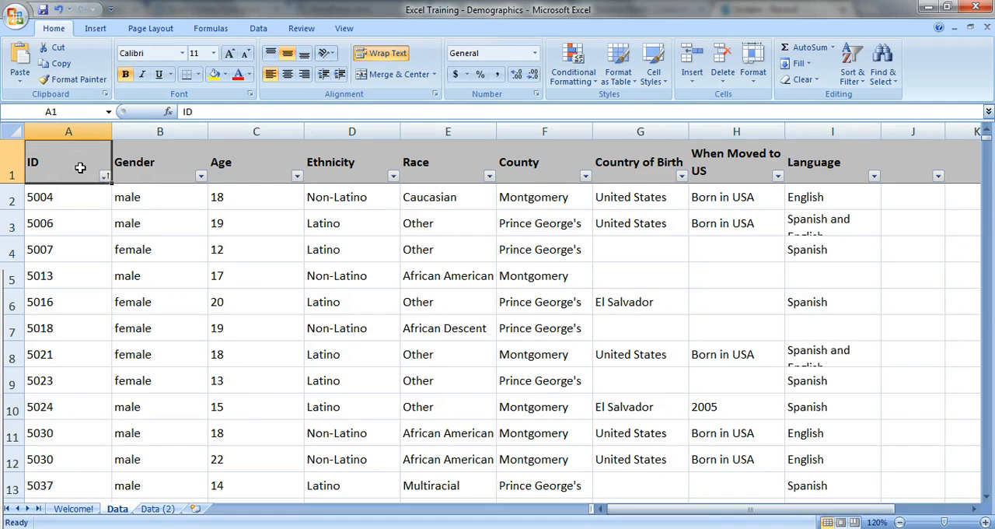
pyautogui.moveTo(161, 481)
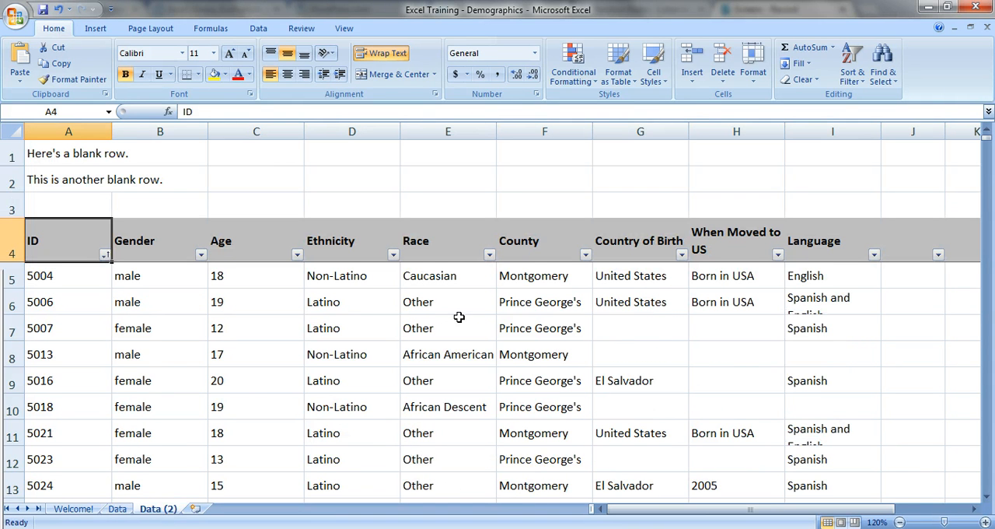
pyautogui.moveTo(81, 153)
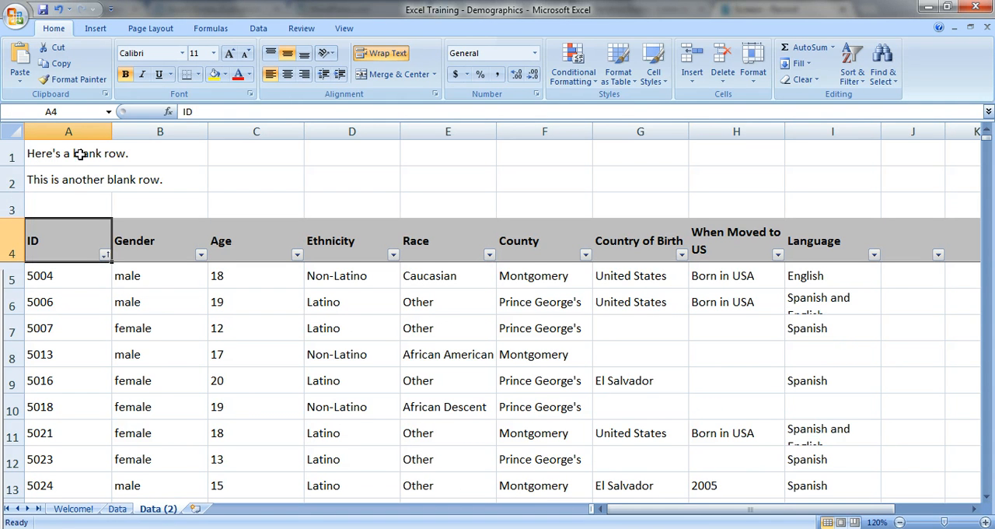
pyautogui.click(69, 154)
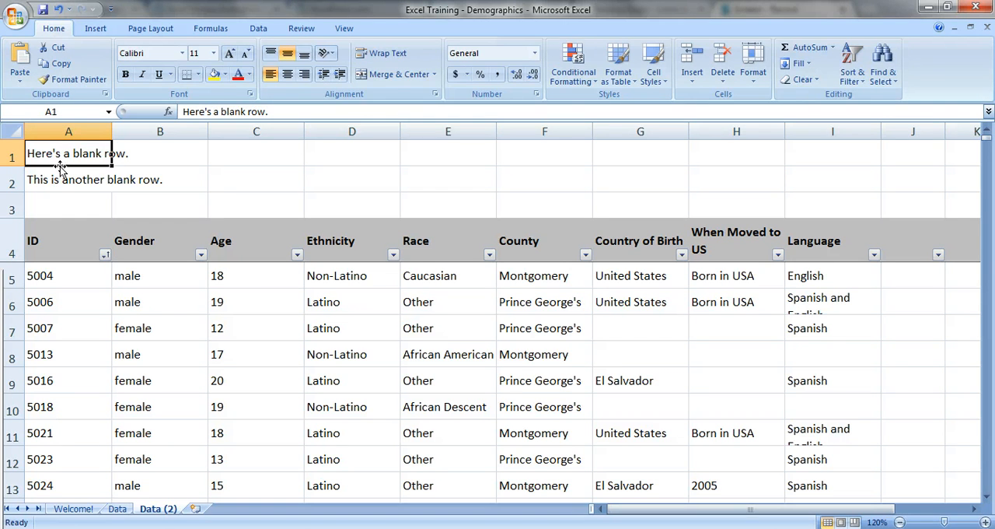
pyautogui.click(61, 240)
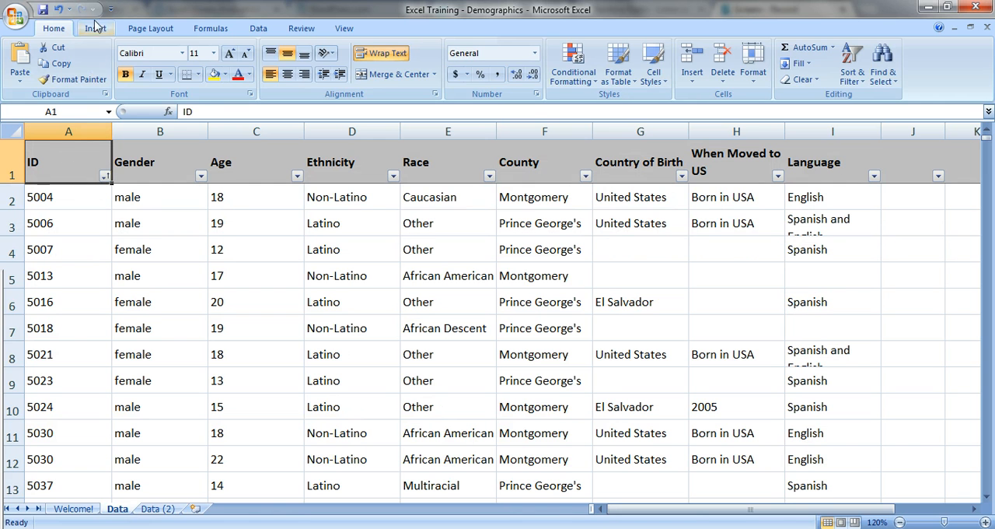
# Open the Create PivotTable dialog from the Insert tab, using source range A1:I1293.
pyautogui.click(95, 28)
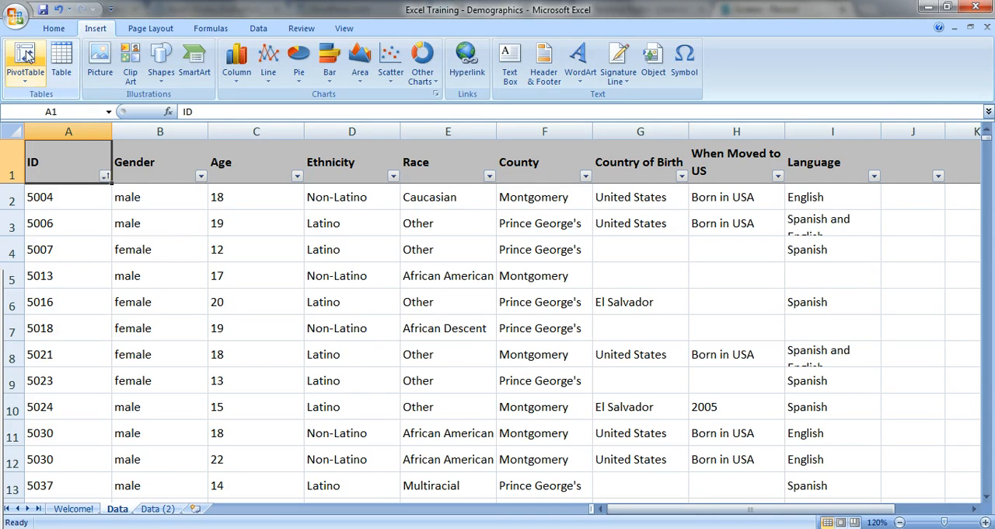
pyautogui.click(19, 49)
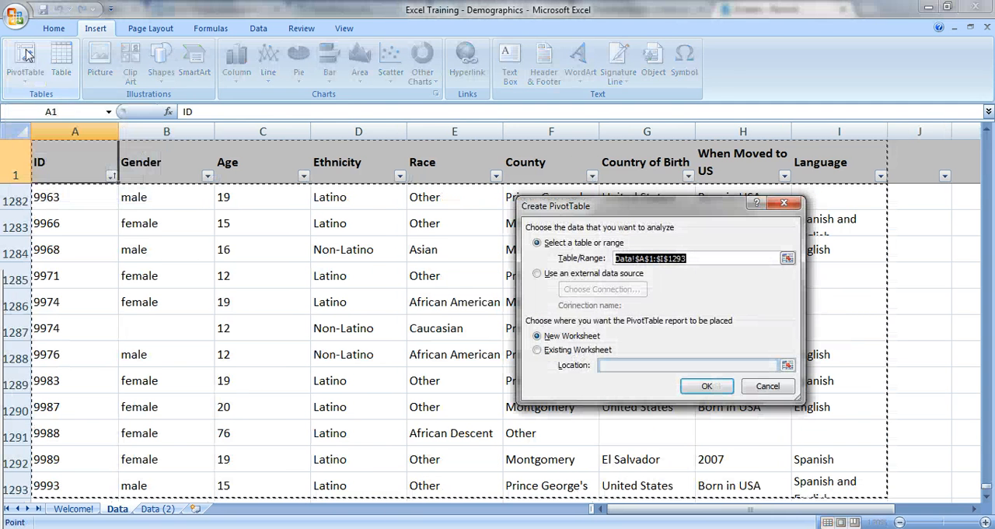
pyautogui.moveTo(165, 186)
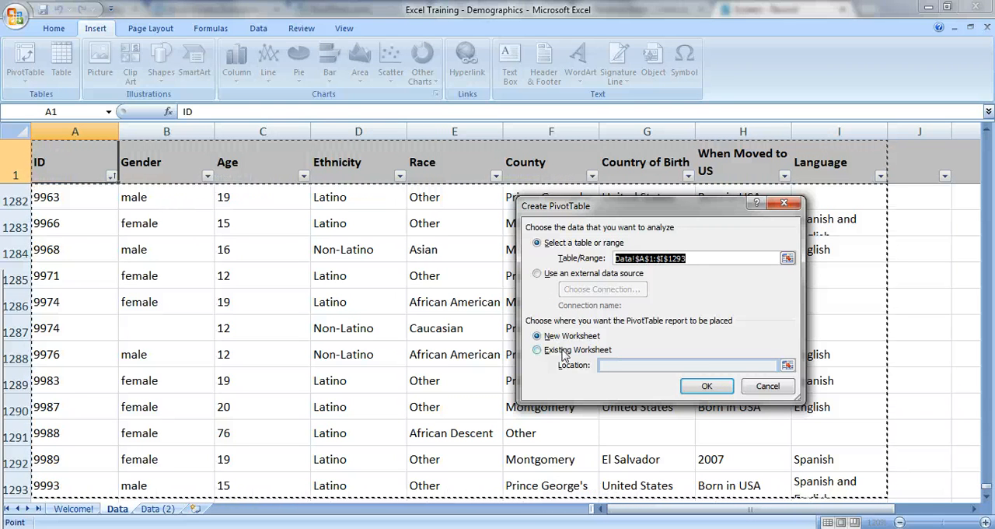
# Create the PivotTable on a new worksheet, rename it 'Pivot', and return to Welcome!
pyautogui.click(707, 386)
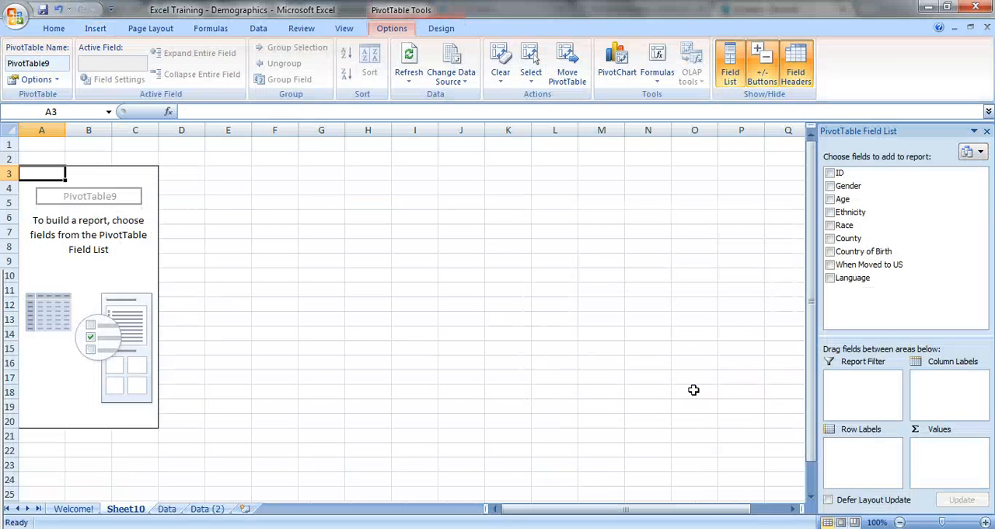
pyautogui.rightClick(130, 508)
pyautogui.write('Pi')
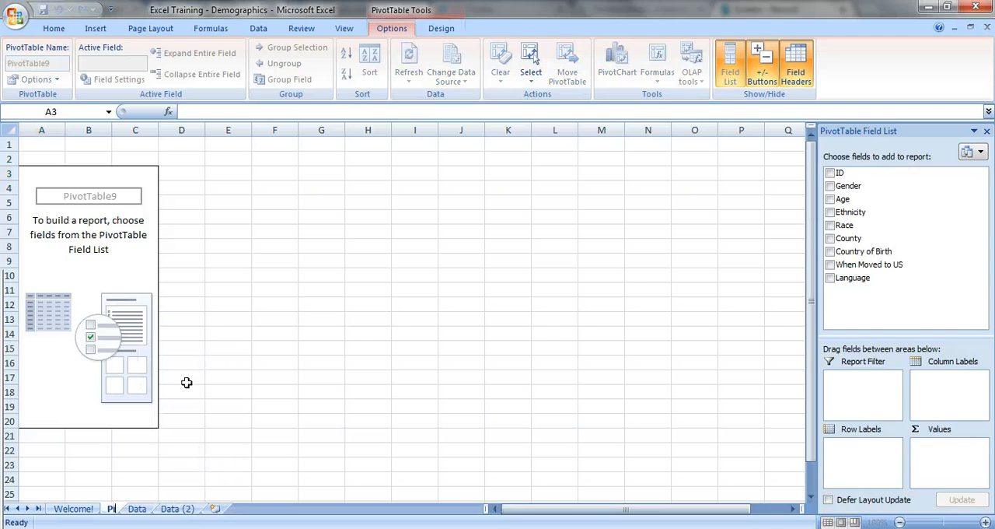
pyautogui.click(228, 377)
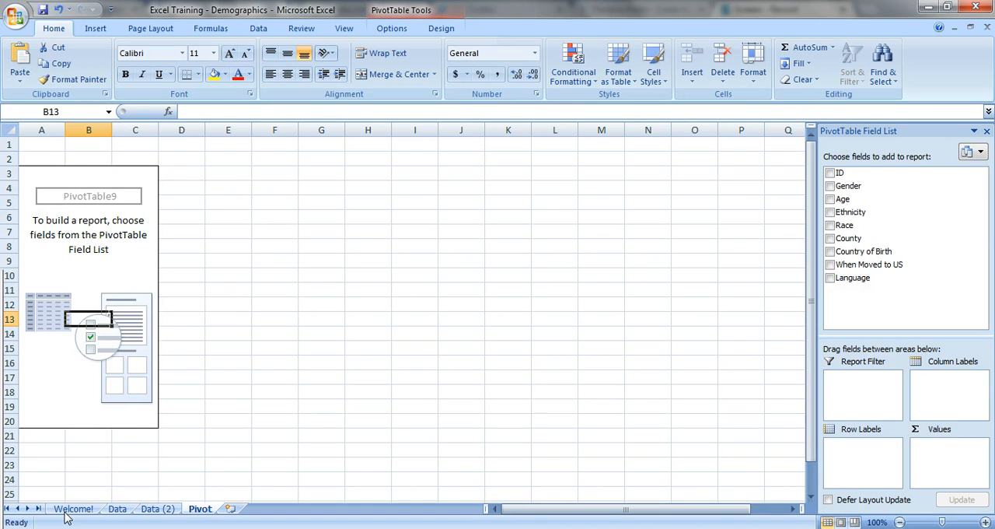
pyautogui.click(75, 507)
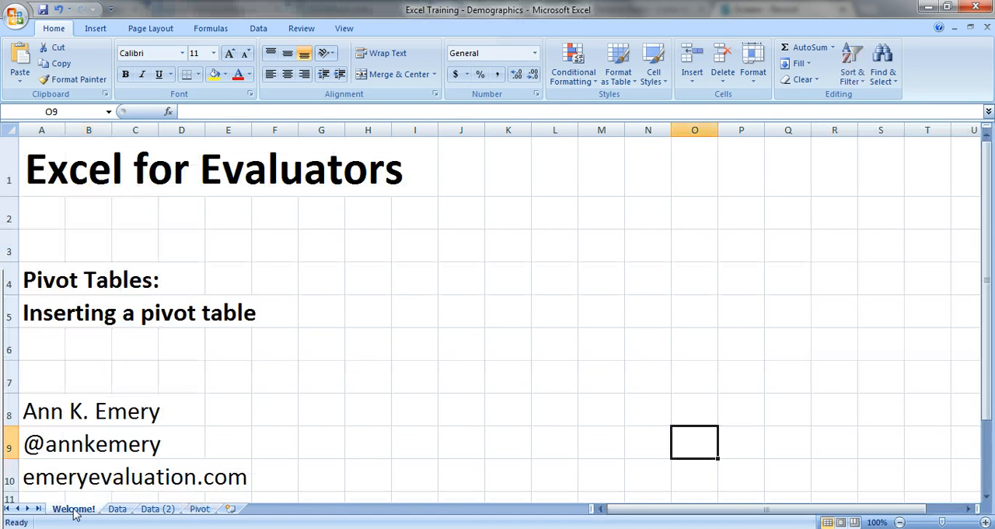